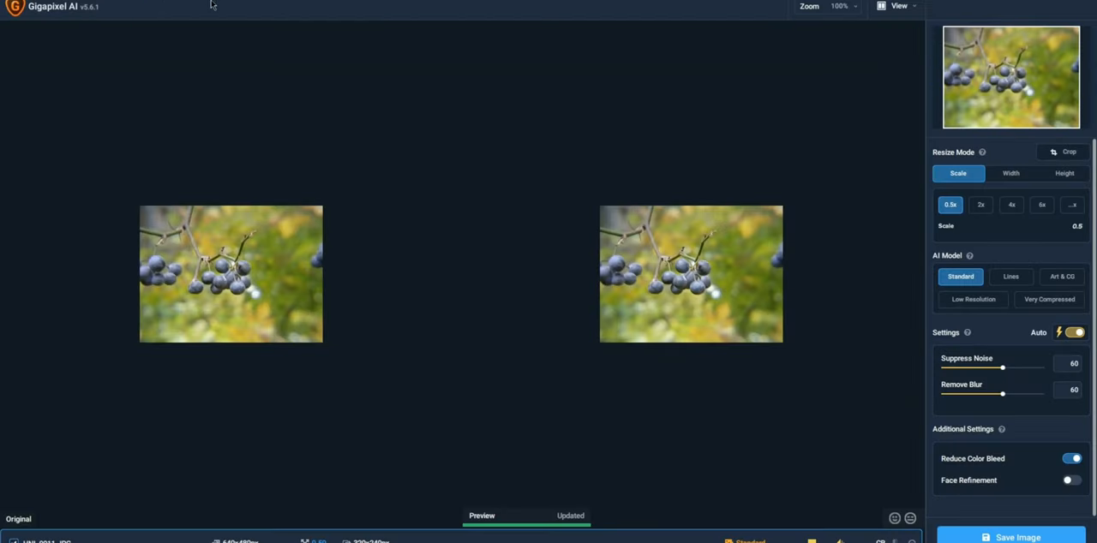
mouse_move(282, 3)
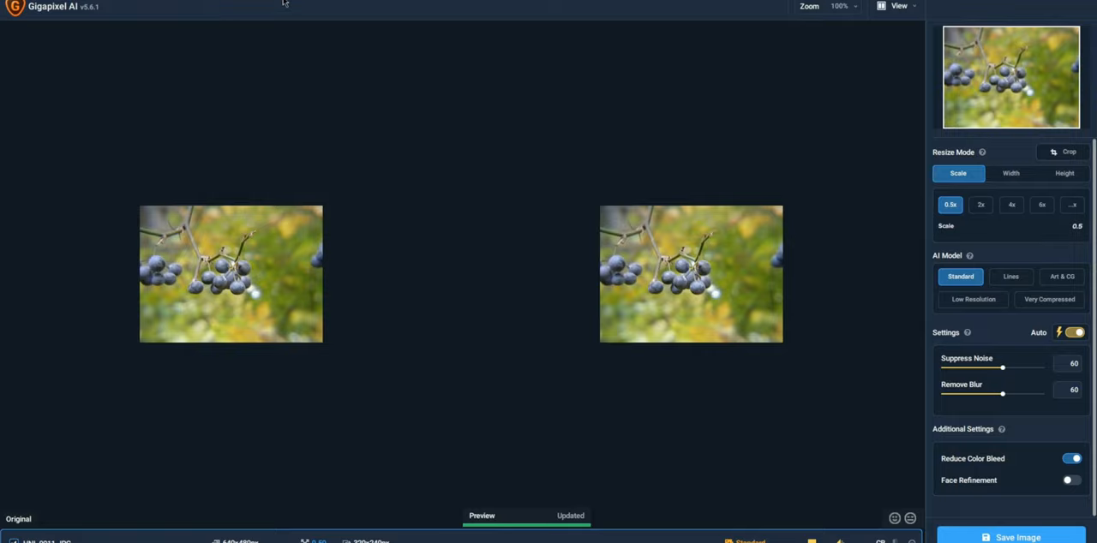